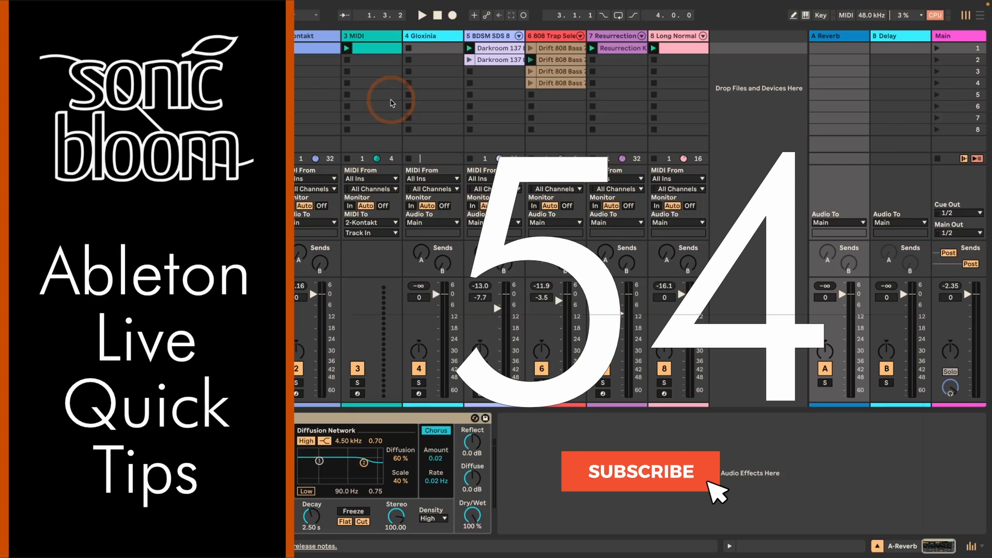
- Show the Undo History panel for the current set via the View menu shortcut Option+Cmd+Z
{"action": "left_click", "coordinate": [641, 471]}
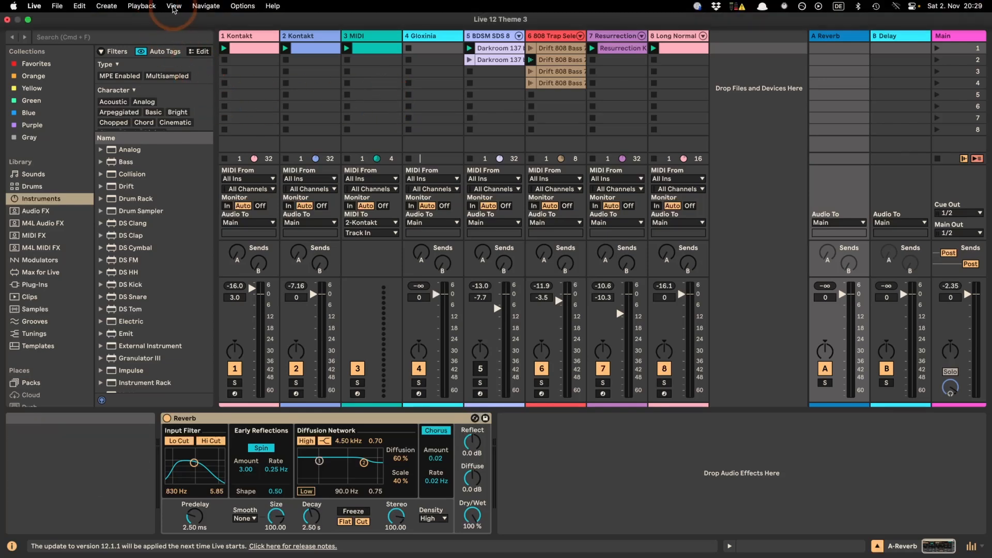
{"action": "left_click", "coordinate": [174, 5]}
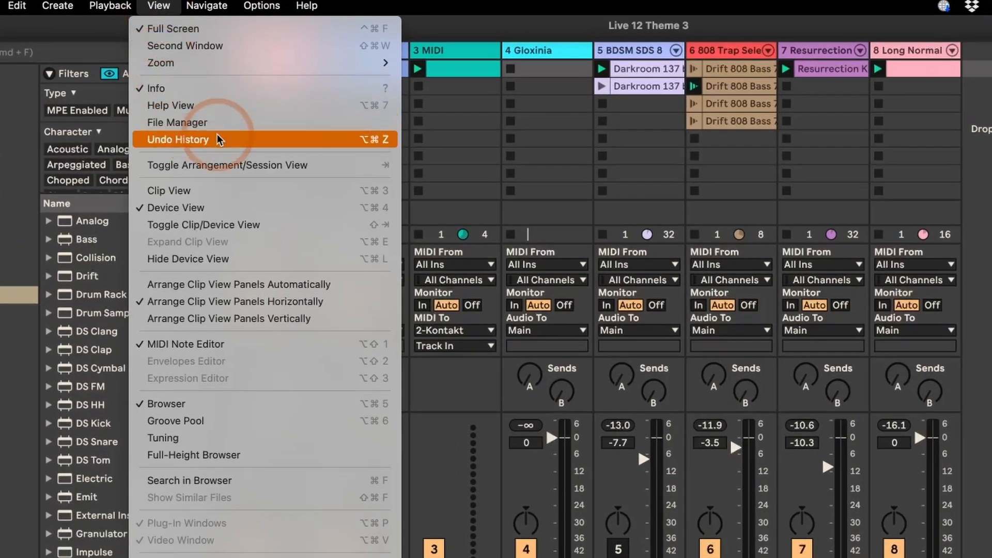
{"action": "mouse_move", "coordinate": [378, 149]}
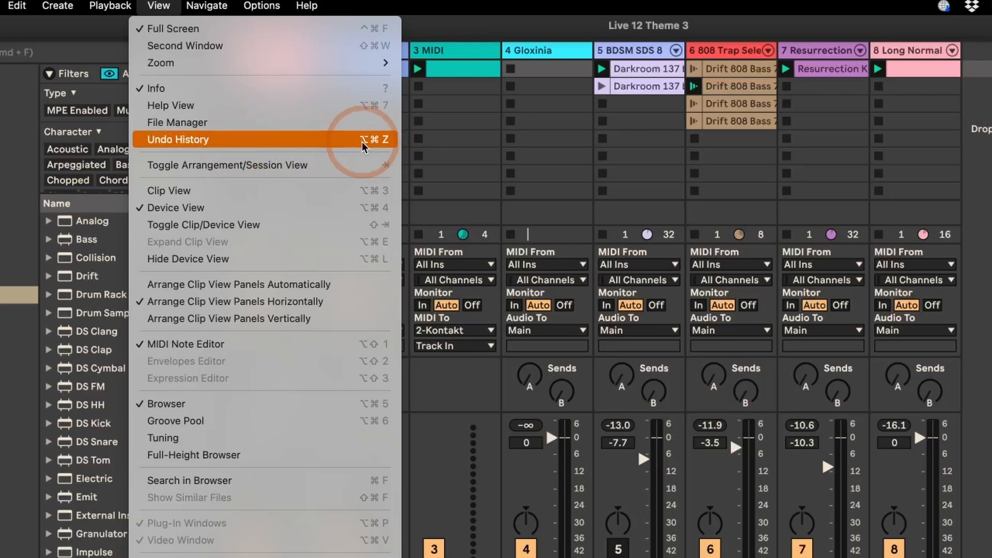
{"action": "key", "text": "Cmd+Alt+Z"}
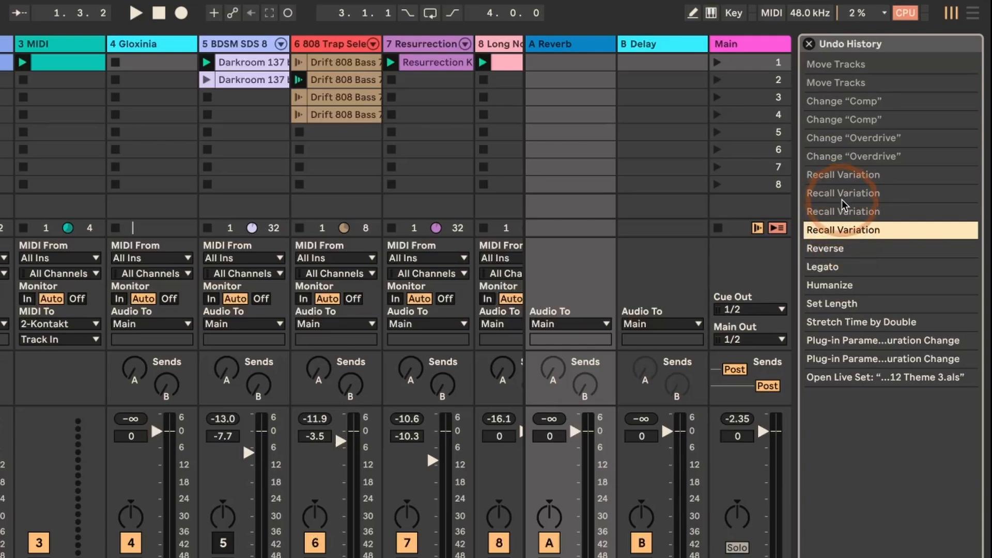
{"action": "left_click", "coordinate": [836, 64]}
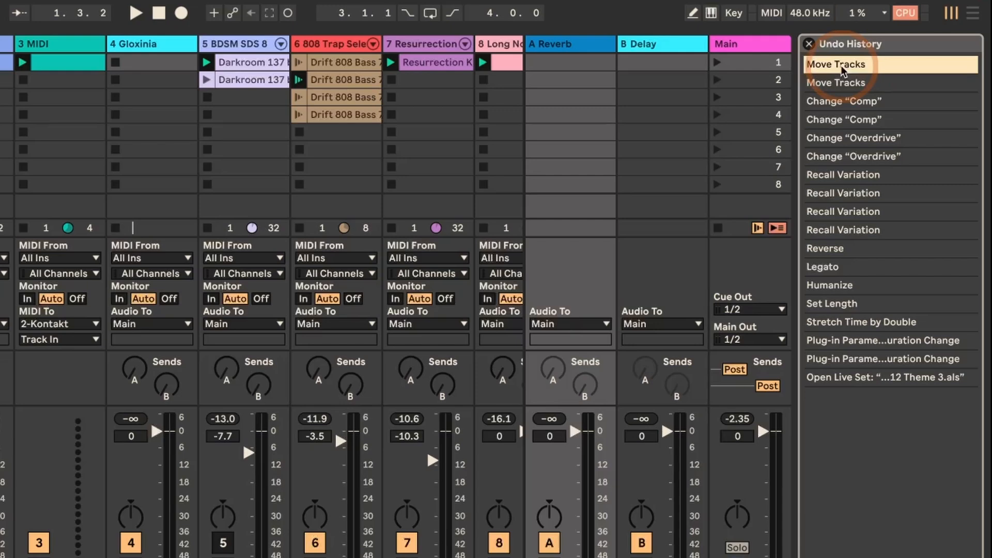
{"action": "left_click", "coordinate": [844, 102]}
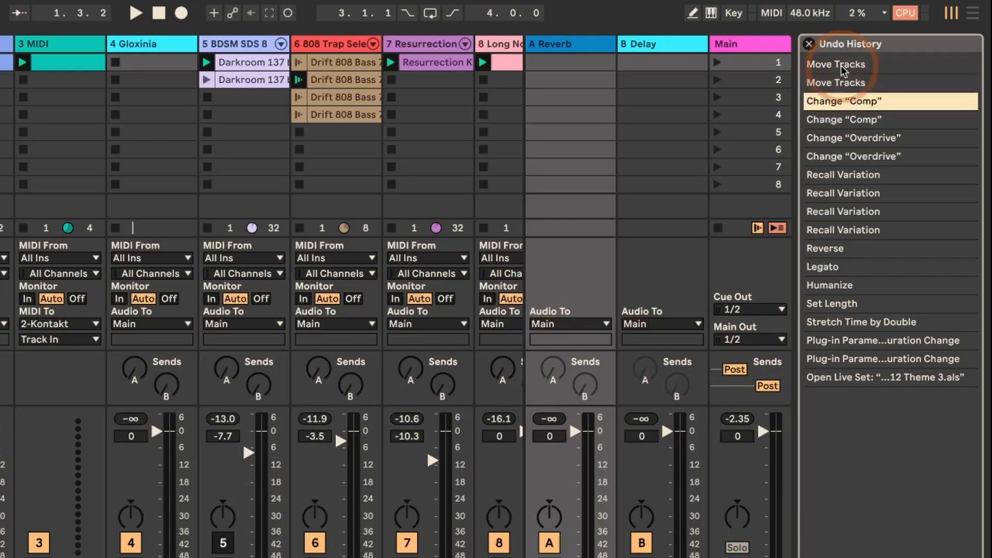
{"action": "left_click", "coordinate": [843, 193]}
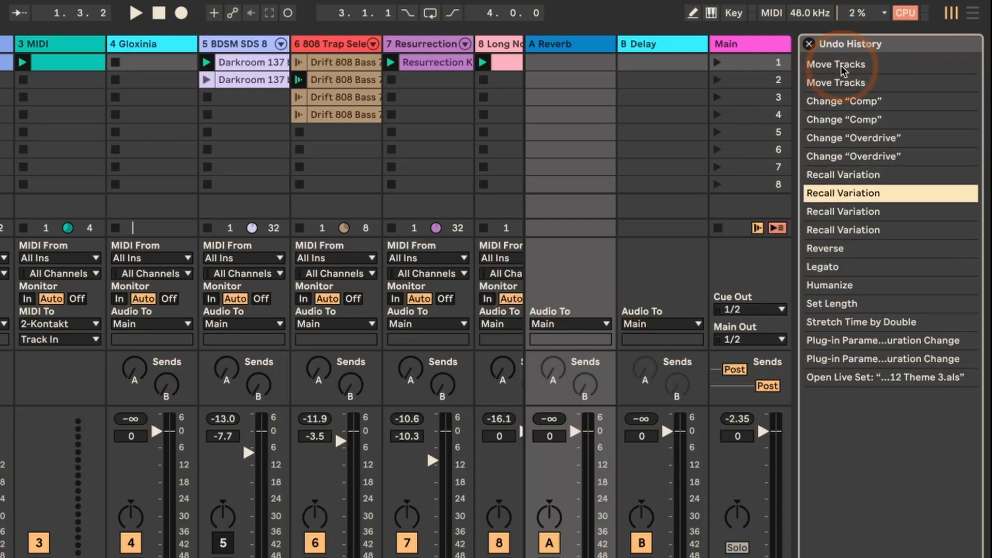
{"action": "left_click", "coordinate": [843, 229]}
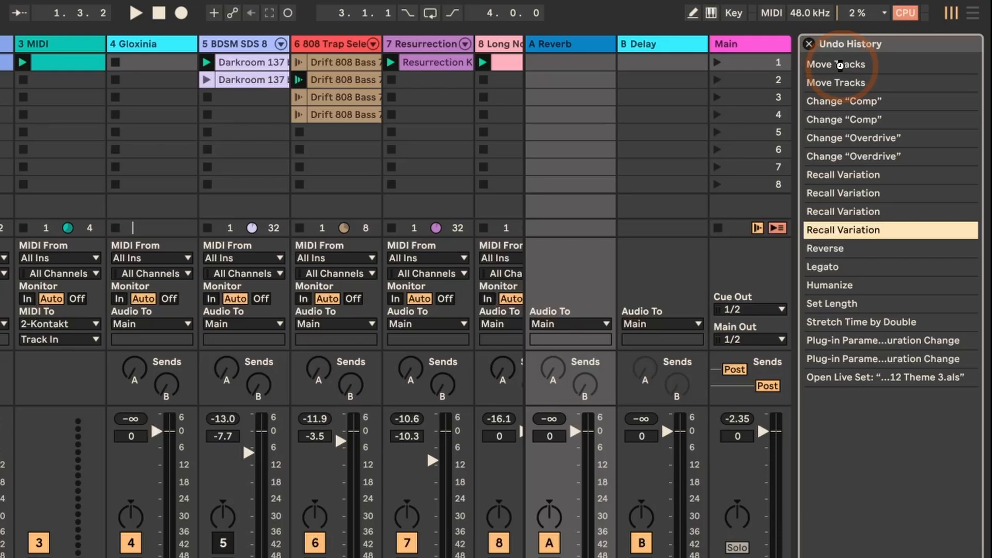
{"action": "mouse_move", "coordinate": [842, 74]}
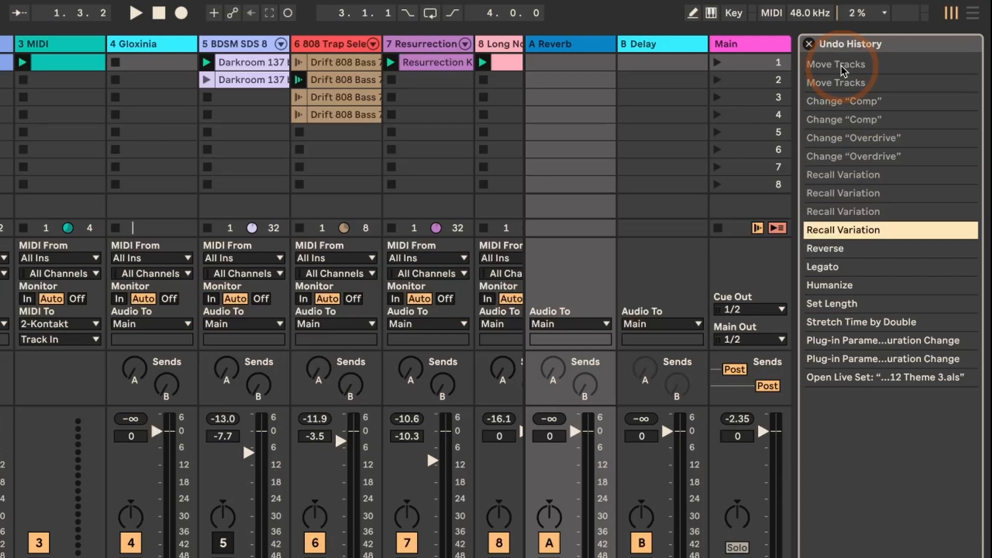
{"action": "mouse_move", "coordinate": [859, 200]}
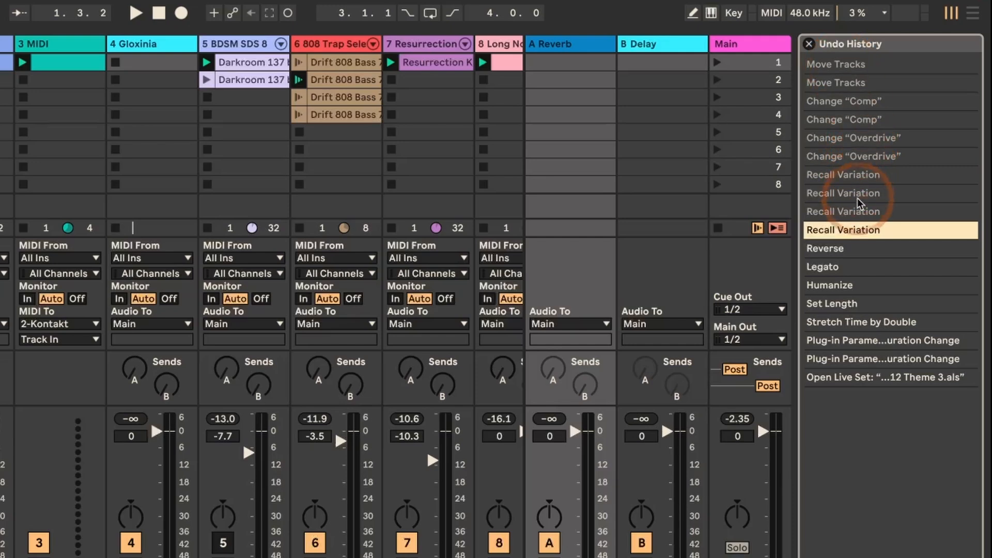
{"action": "mouse_move", "coordinate": [858, 180]}
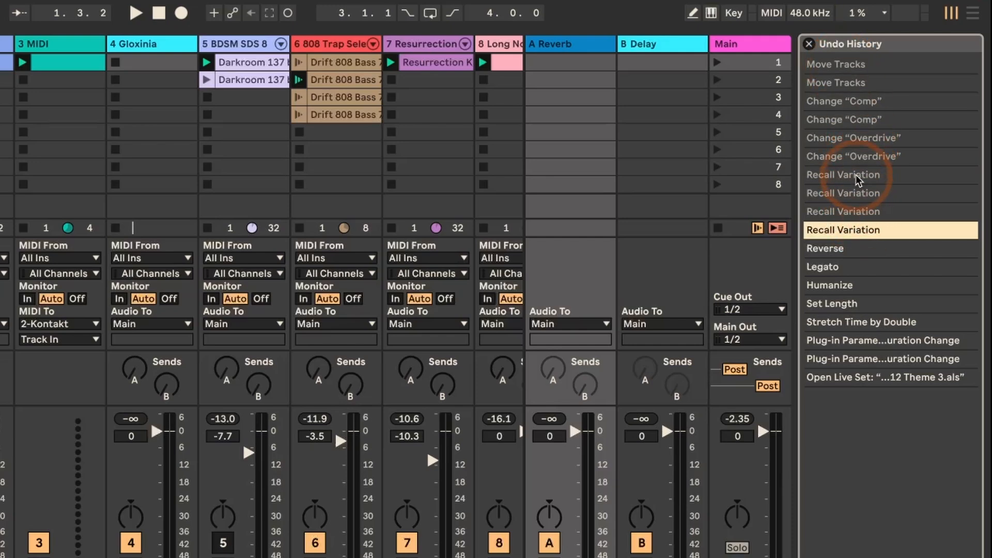